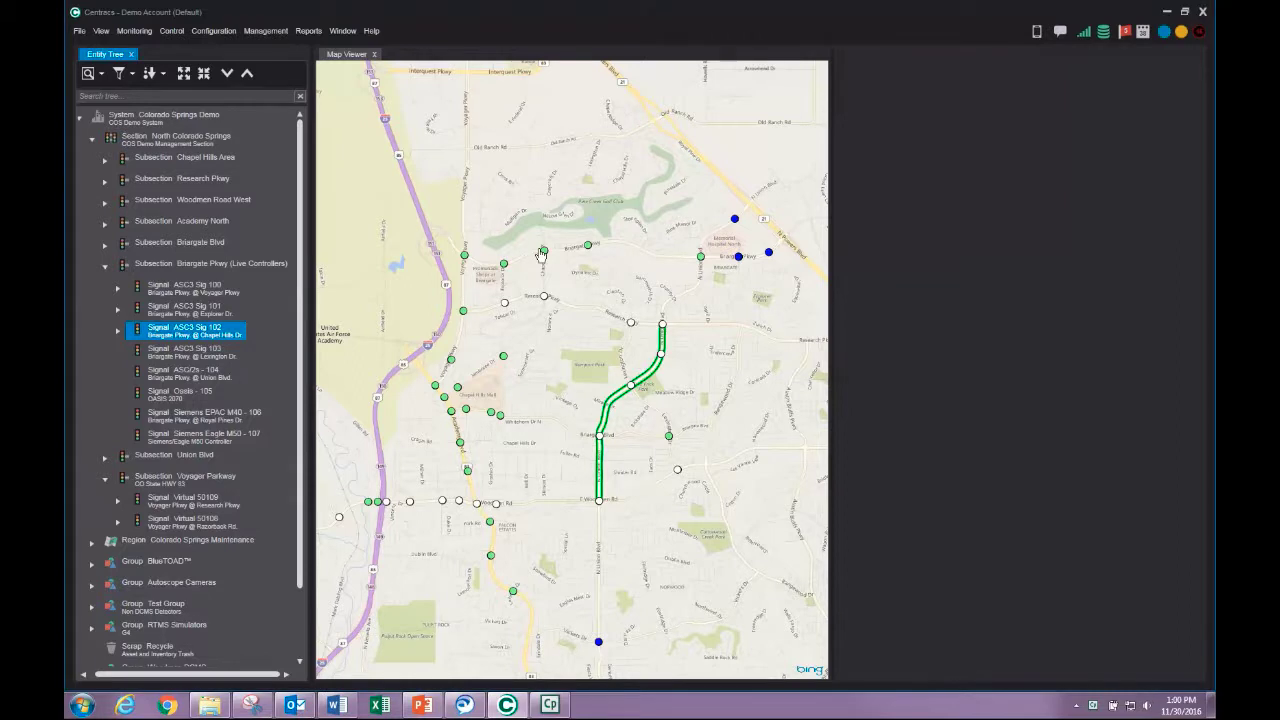
mouse_move(528, 336)
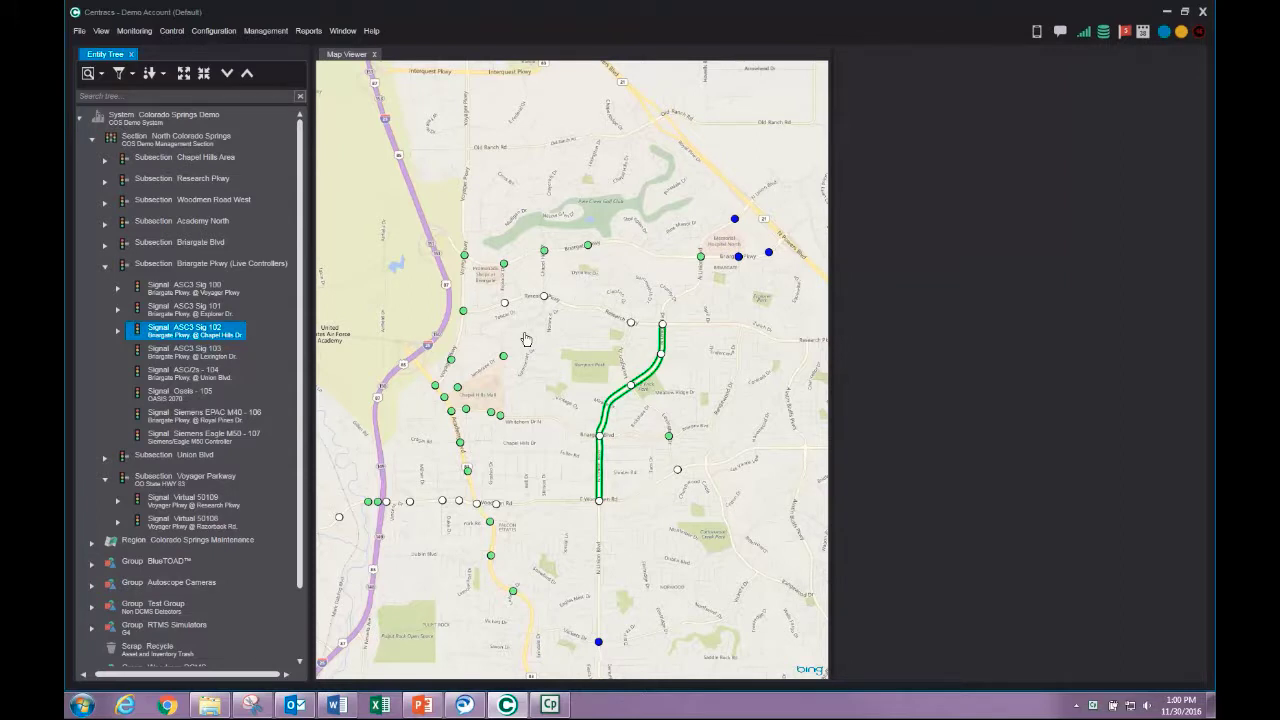
Step: Show the signal status colour legend on the Colorado Springs map via the map's context menu
right_click(528, 336)
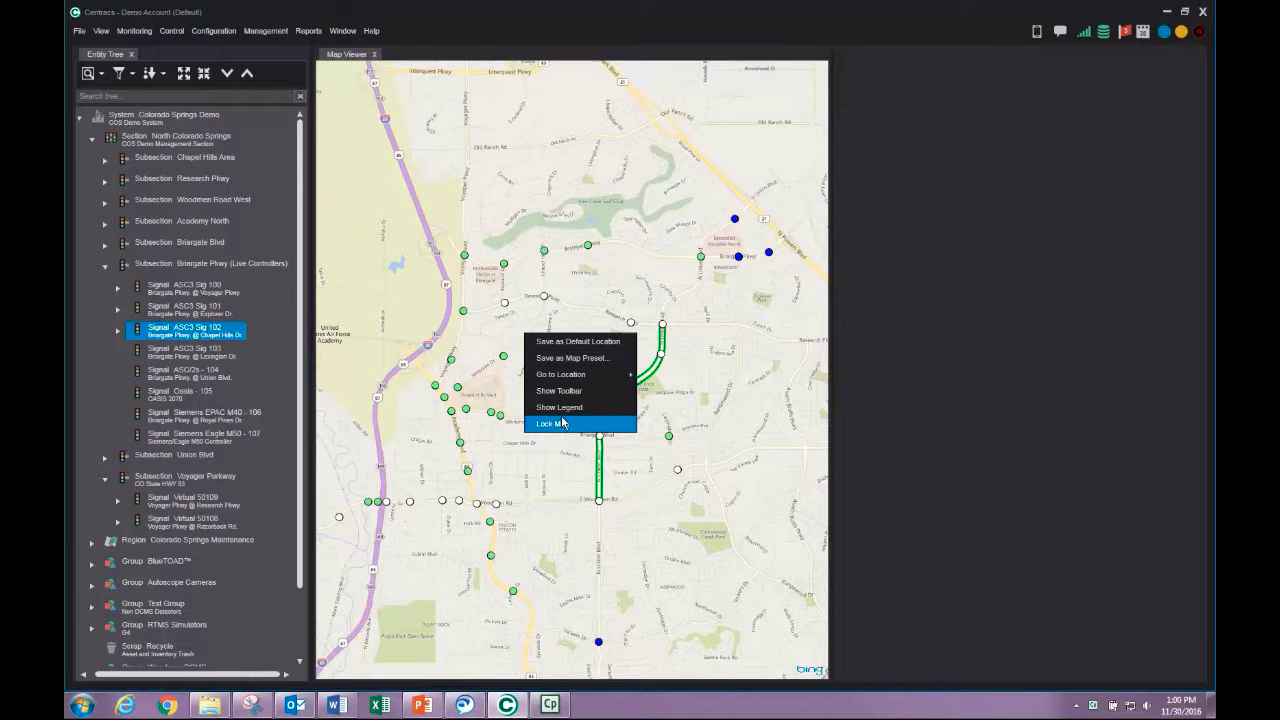
click(560, 390)
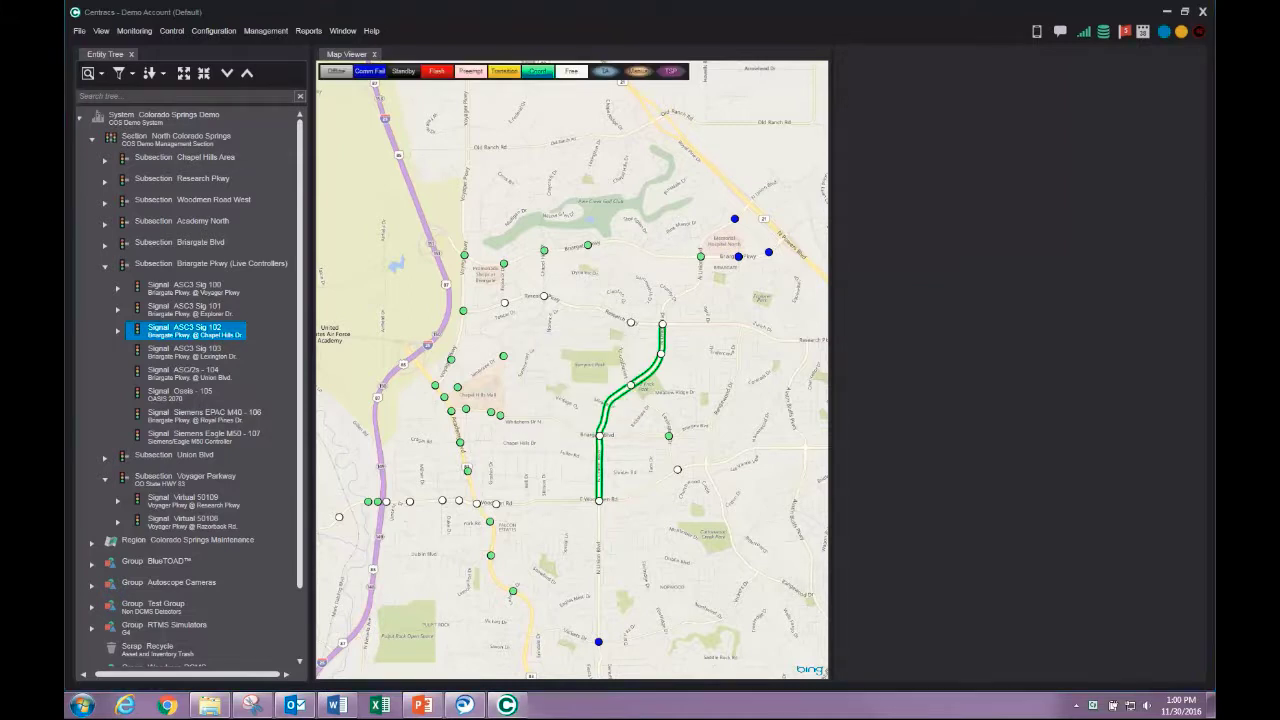
Step: Select the Briargate Pkwy @ Chapel Hills Dr signal (ASC3 Sig 102) to show its details popup
click(662, 324)
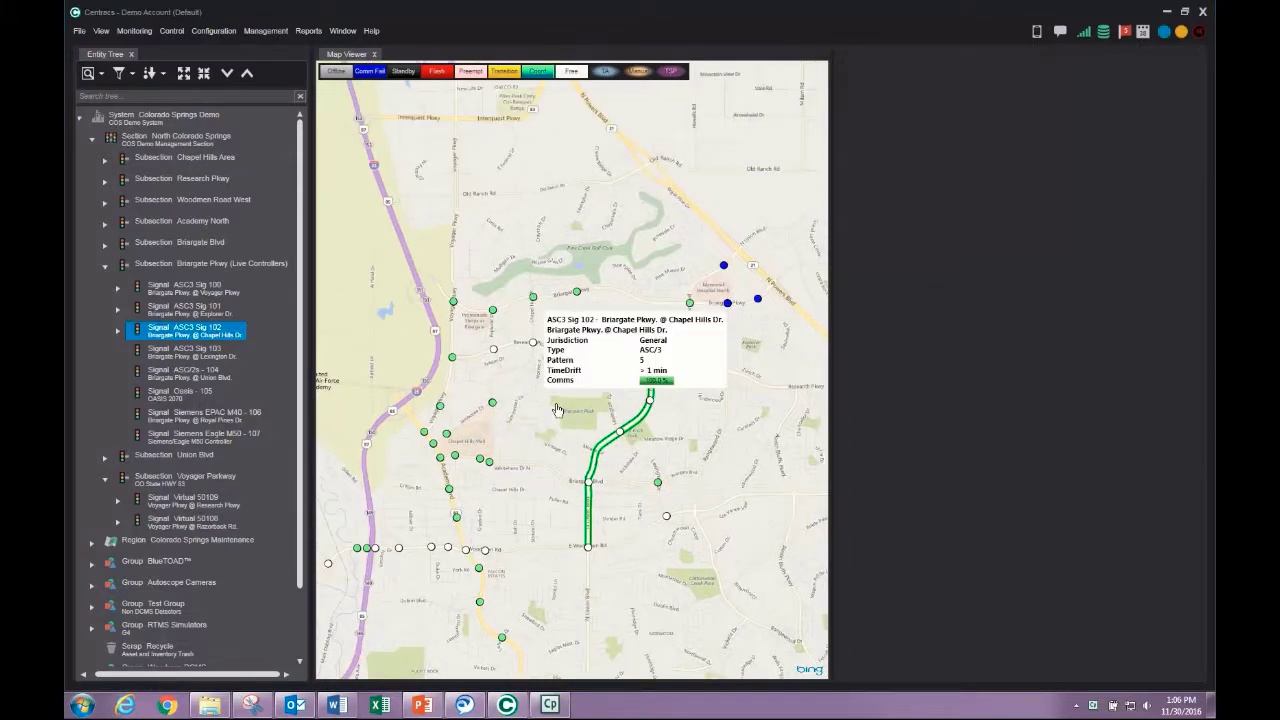
mouse_move(536, 300)
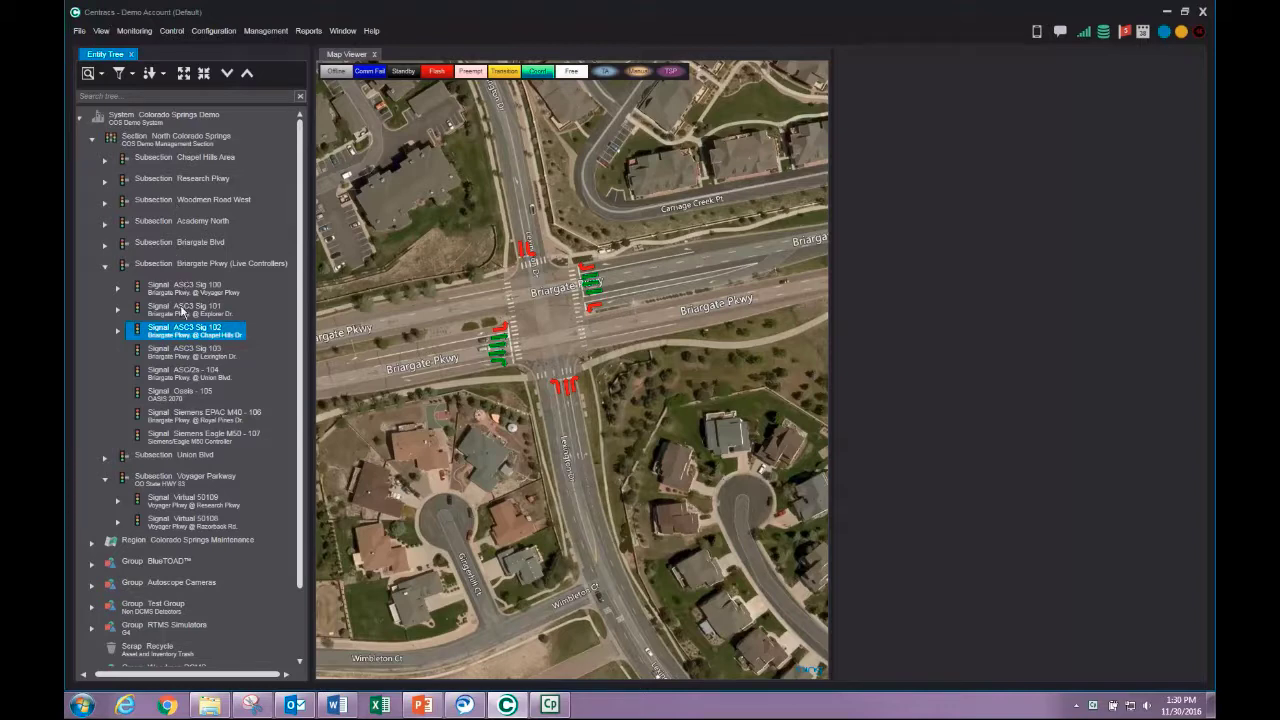
Step: Bring up the ASC3 Sig 102 status window and view its Timings and Misc cycle, offset and ring status
double_click(190, 330)
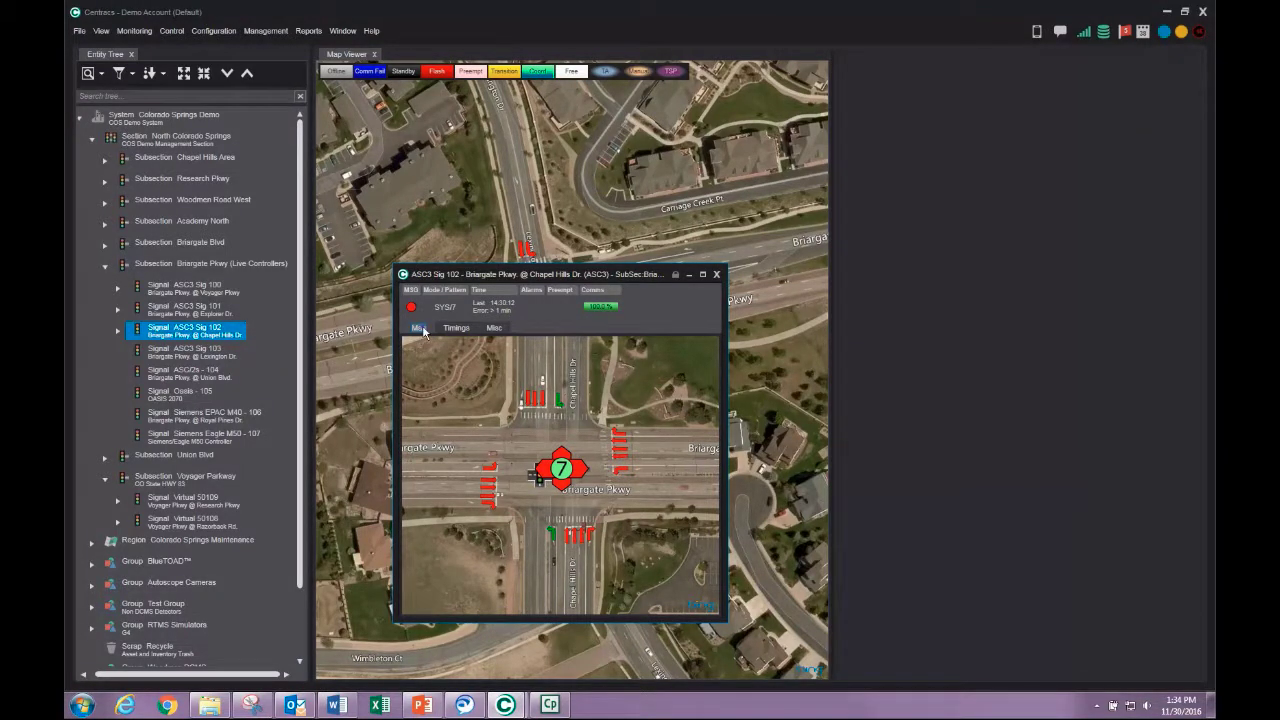
click(456, 328)
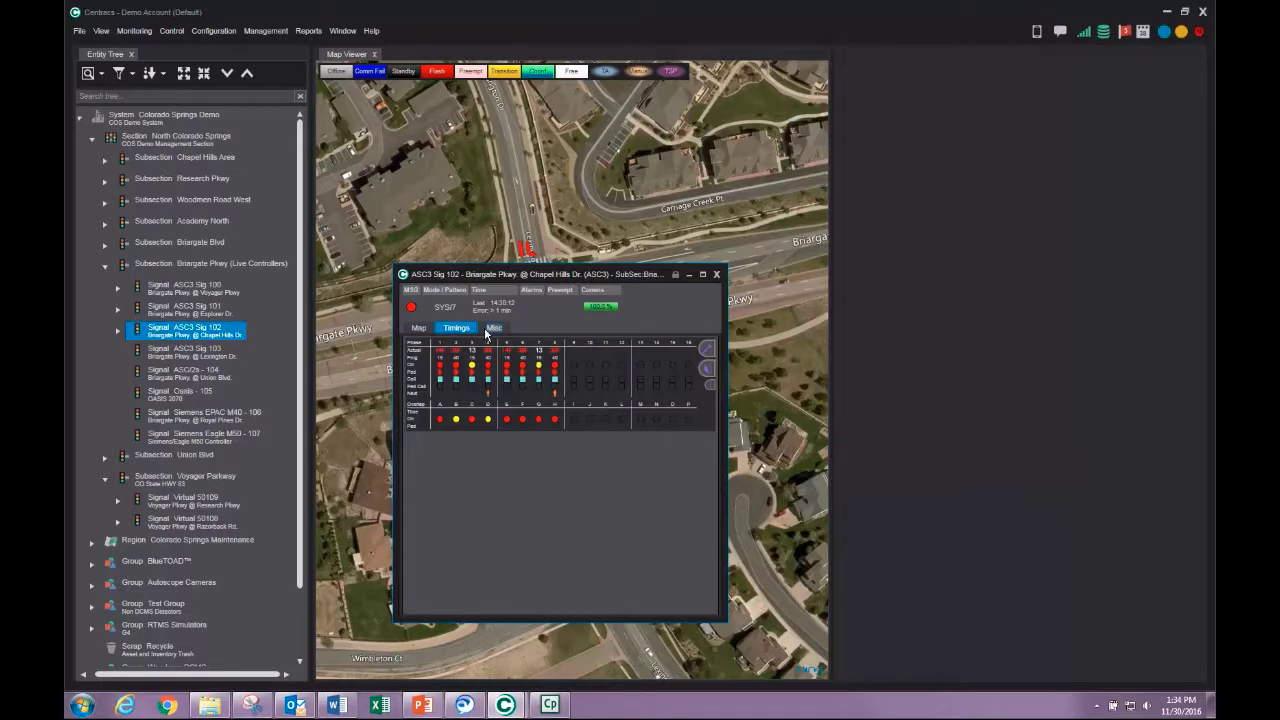
click(492, 328)
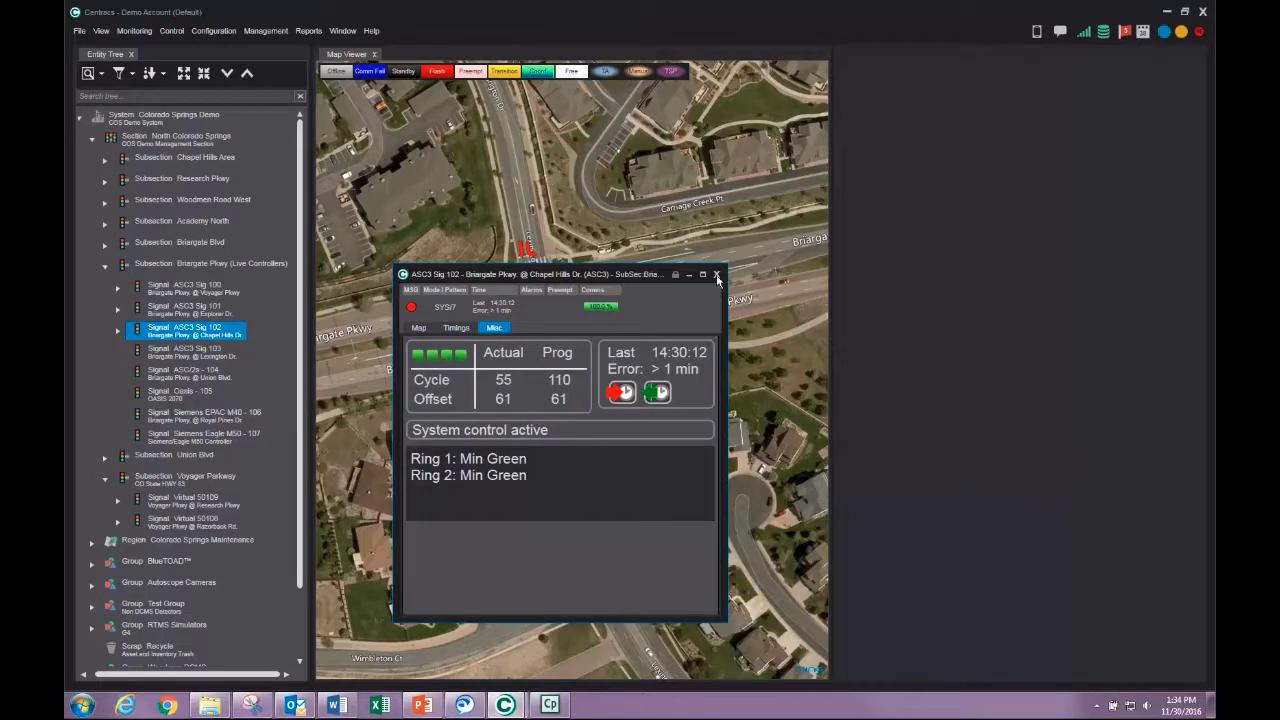
mouse_move(716, 274)
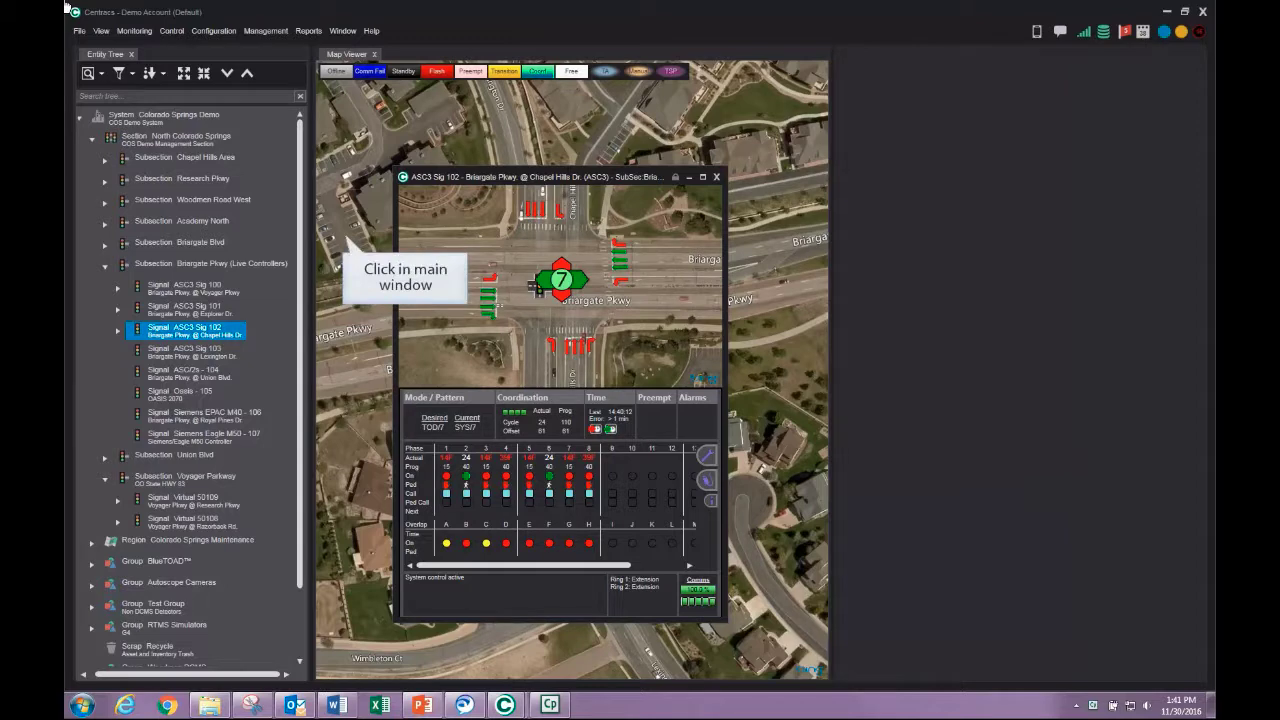
mouse_move(216, 30)
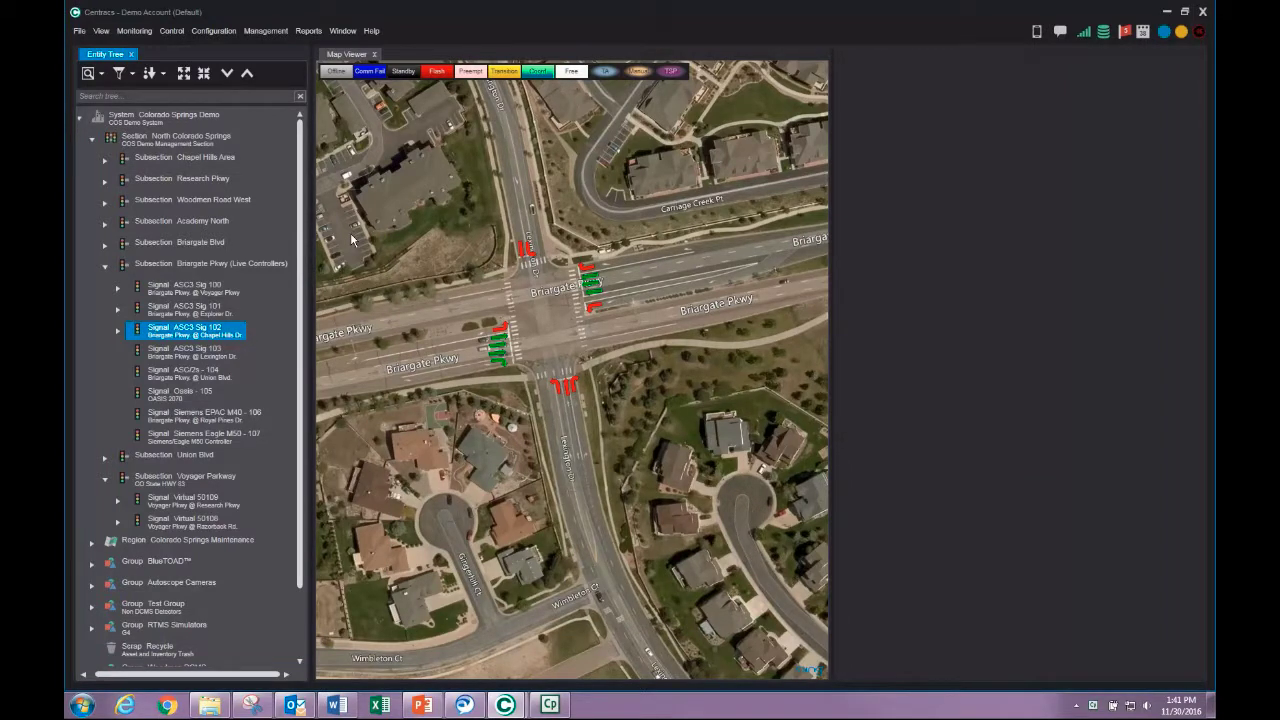
mouse_move(510, 704)
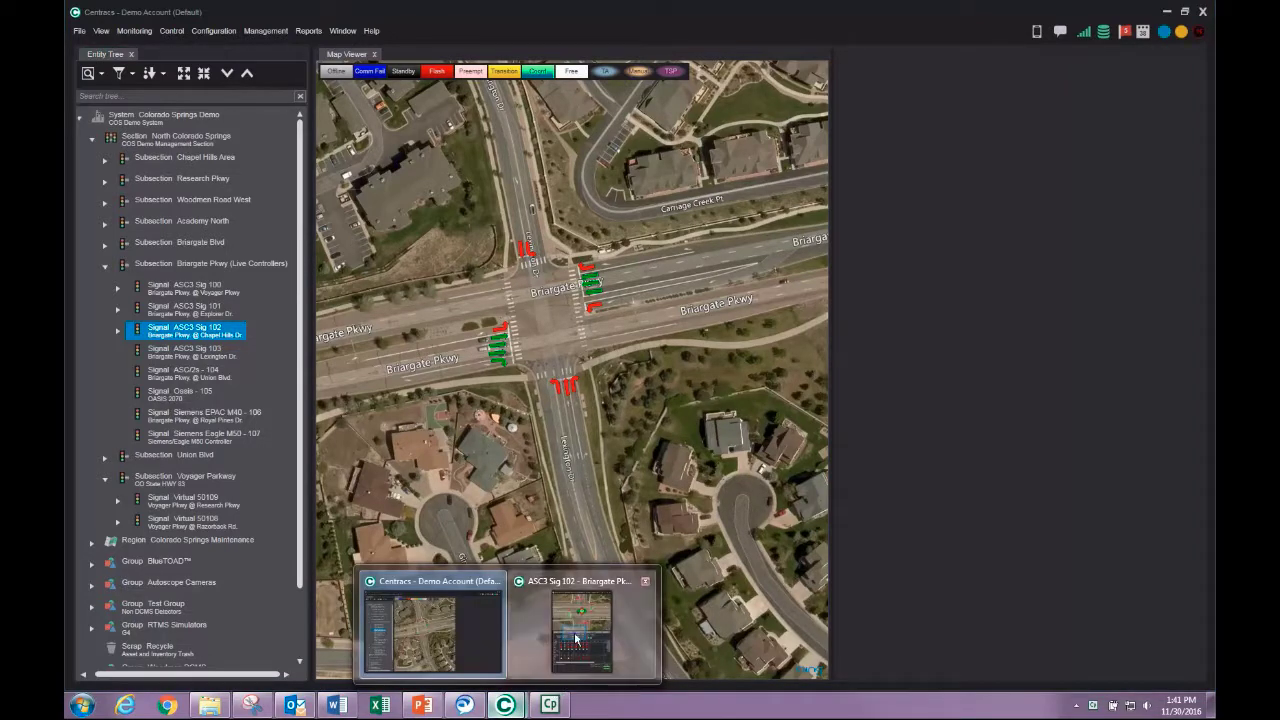
Step: Restore the ASC3 Sig 102 status window over the map and highlight its Time pane with last contact and error status
click(582, 624)
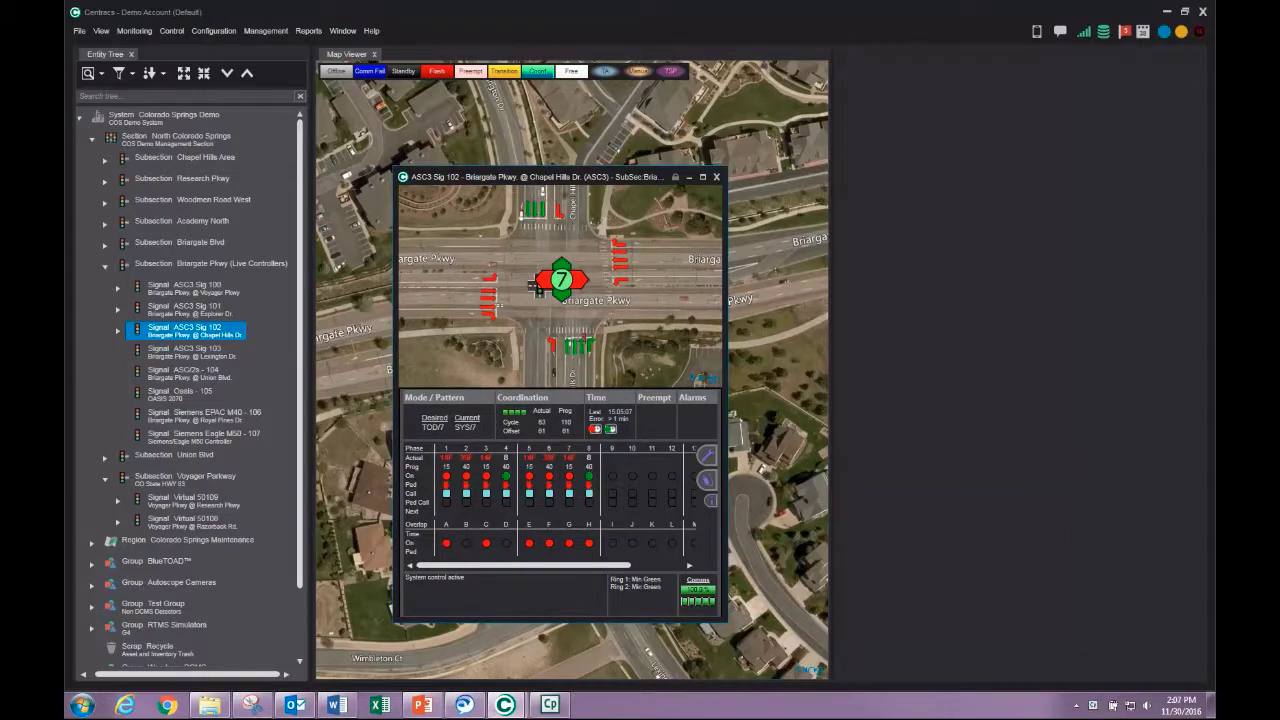
click(610, 414)
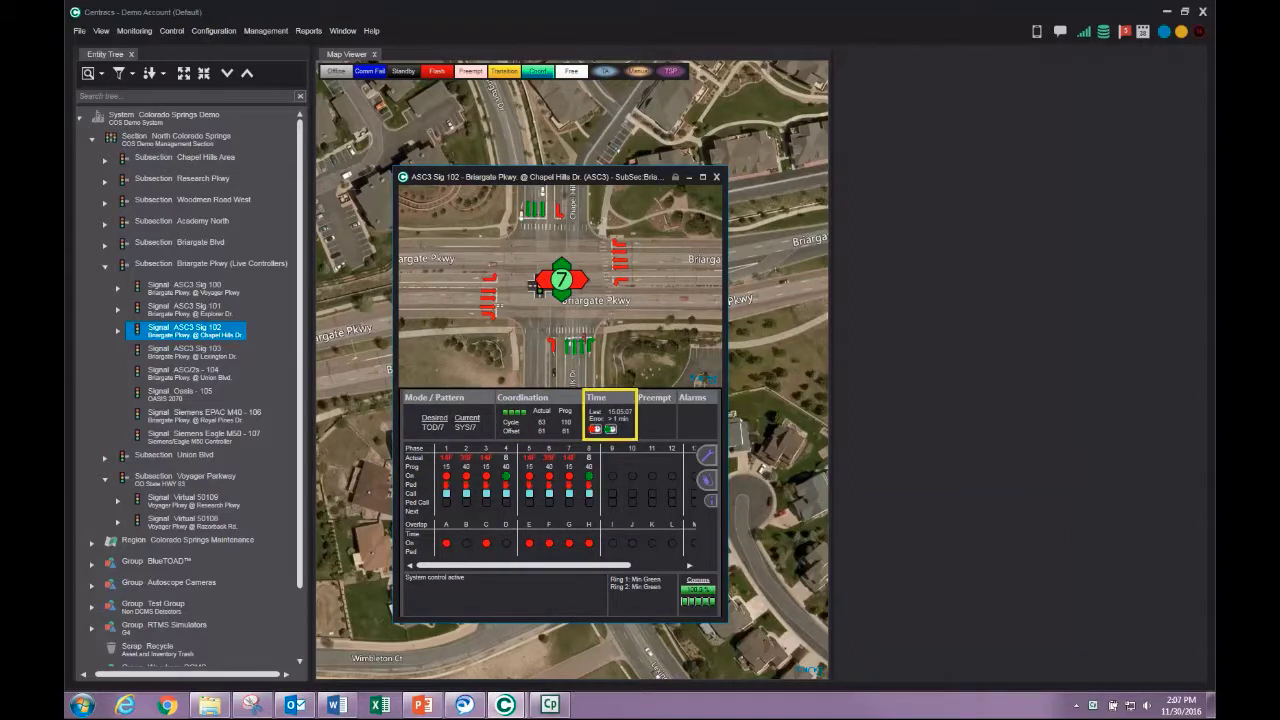